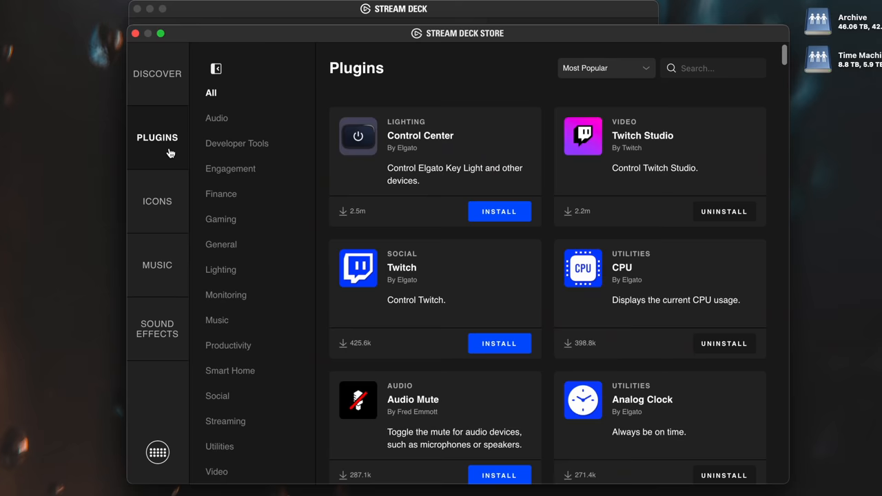
Place the CPU usage action from the Custom group onto a key of the Default Profile.
scroll(down, 3)
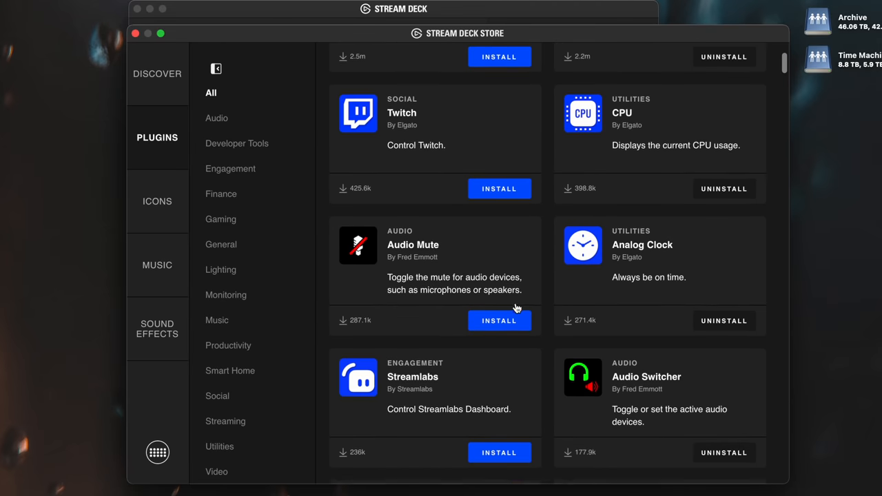
scroll(down, 3)
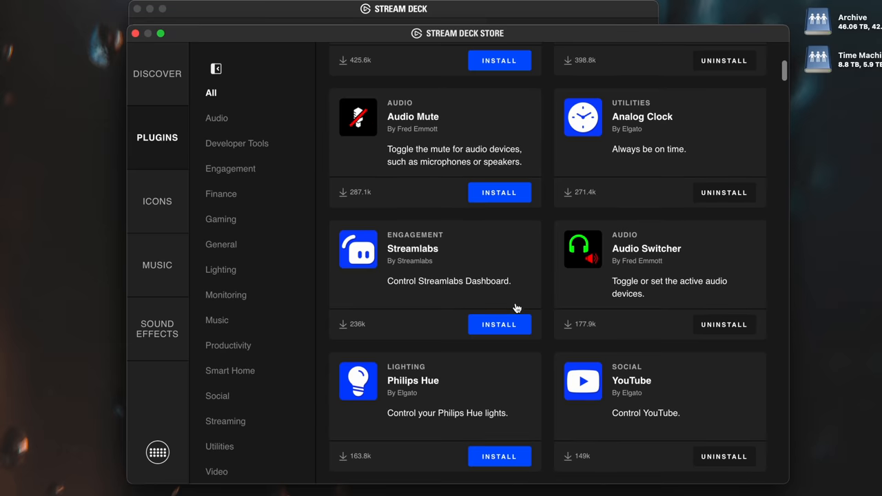
scroll(down, 3)
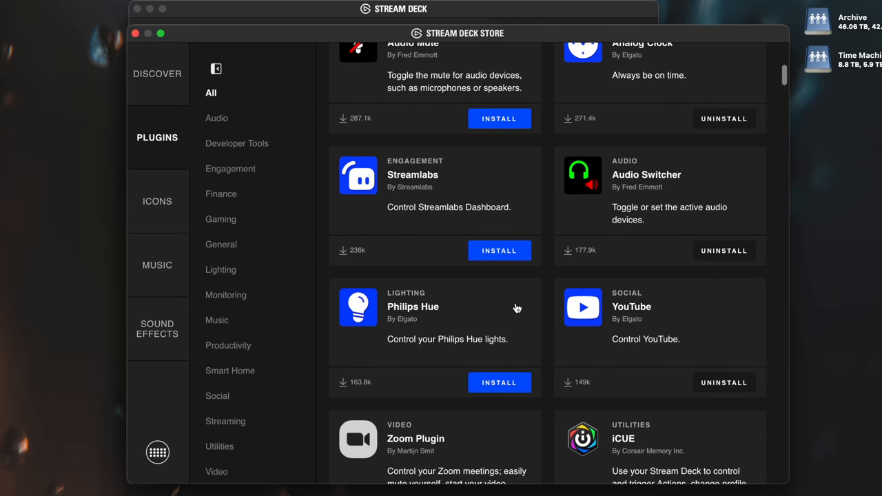
mouse_move(273, 249)
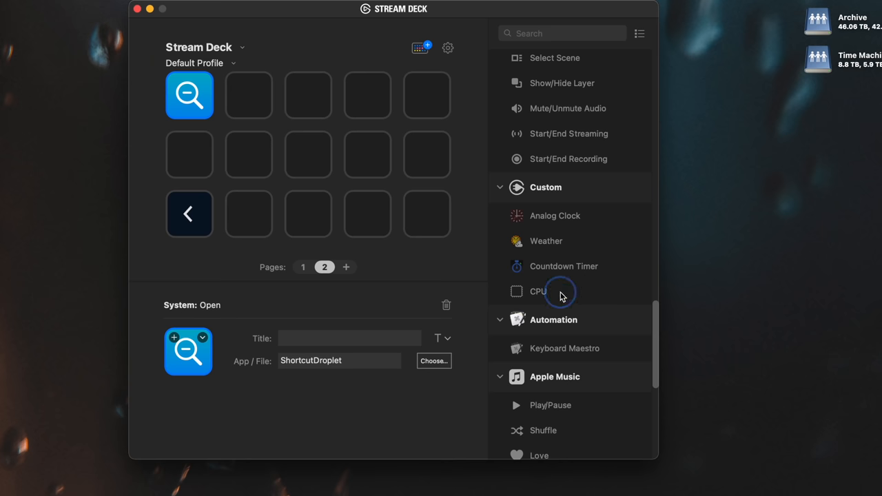
drag(537, 291, 309, 95)
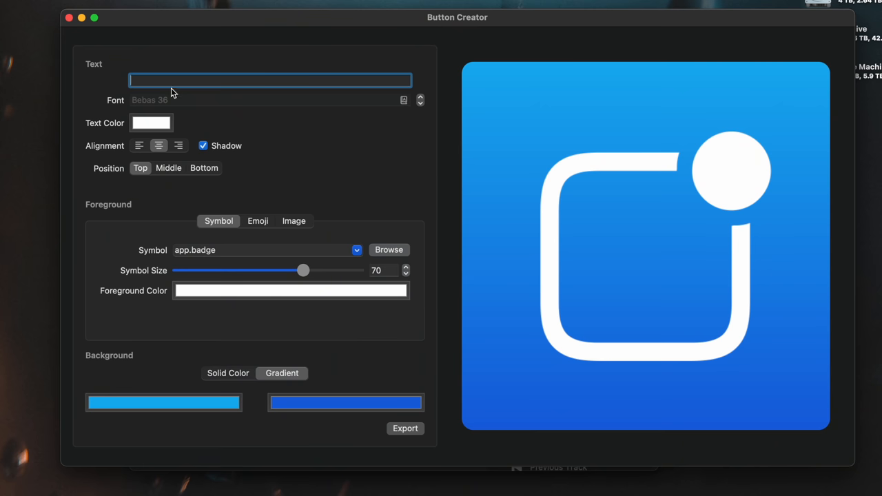
Choose the doc.append symbol for the button by searching 'app' in the symbol browser.
click(357, 250)
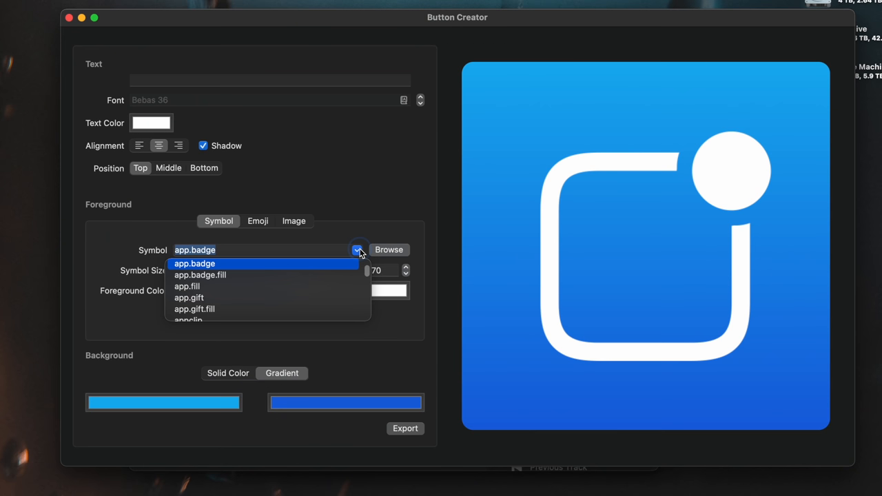
click(195, 263)
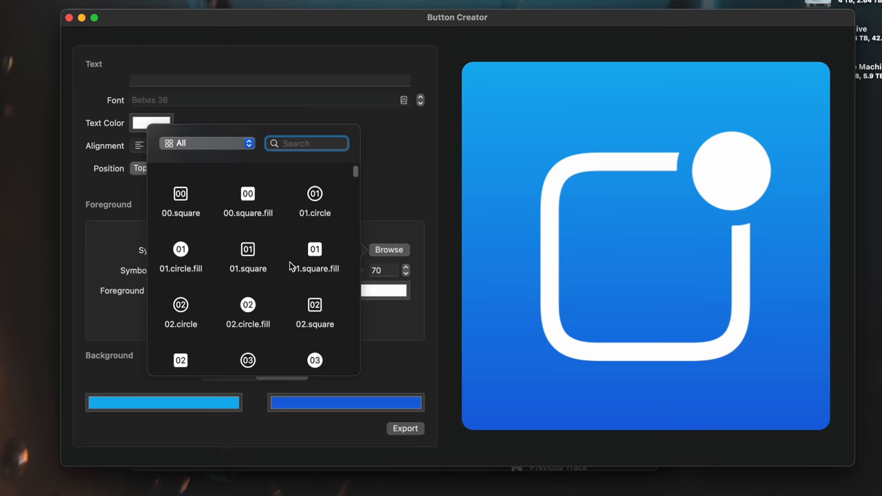
text(app)
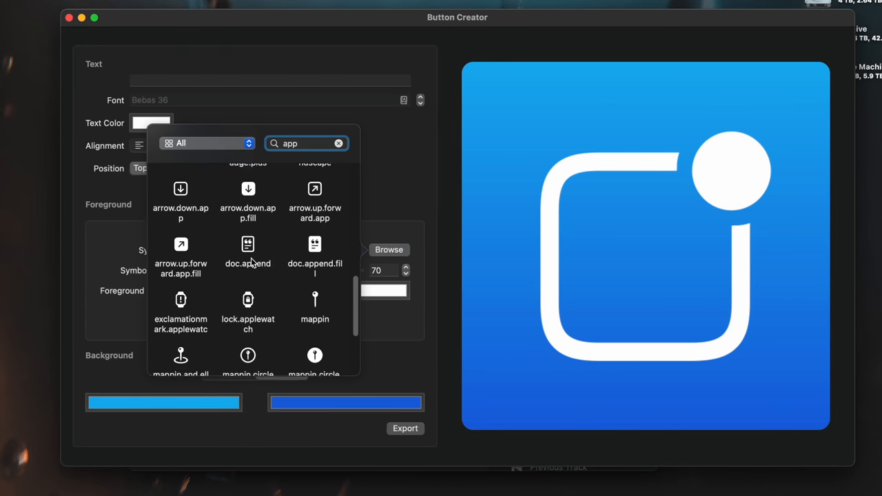
click(248, 245)
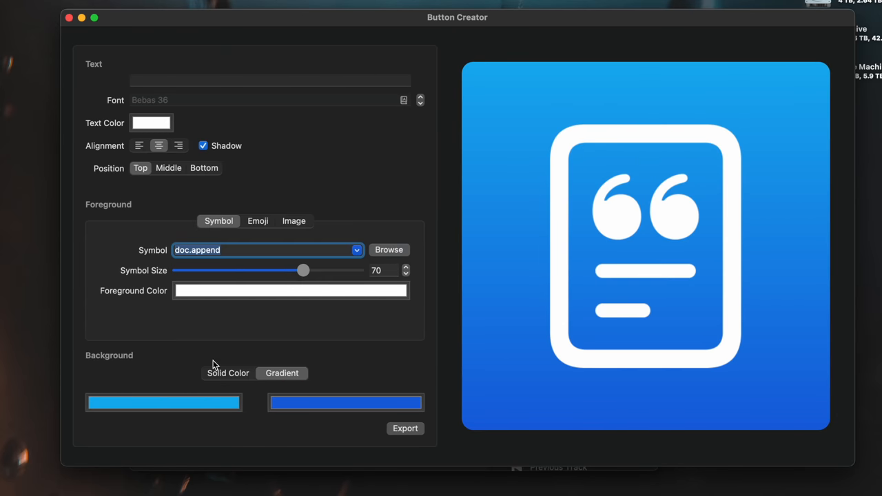
Make the gradient's first colour red, leaving the second colour blue.
click(163, 403)
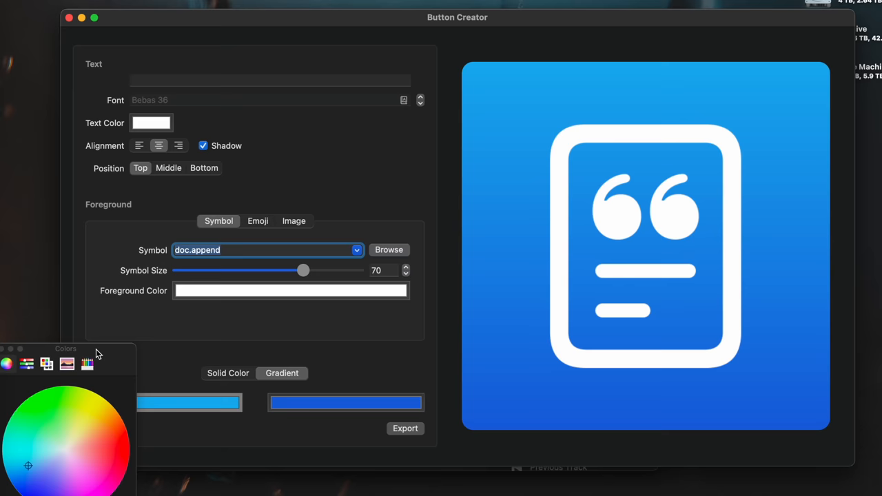
click(232, 255)
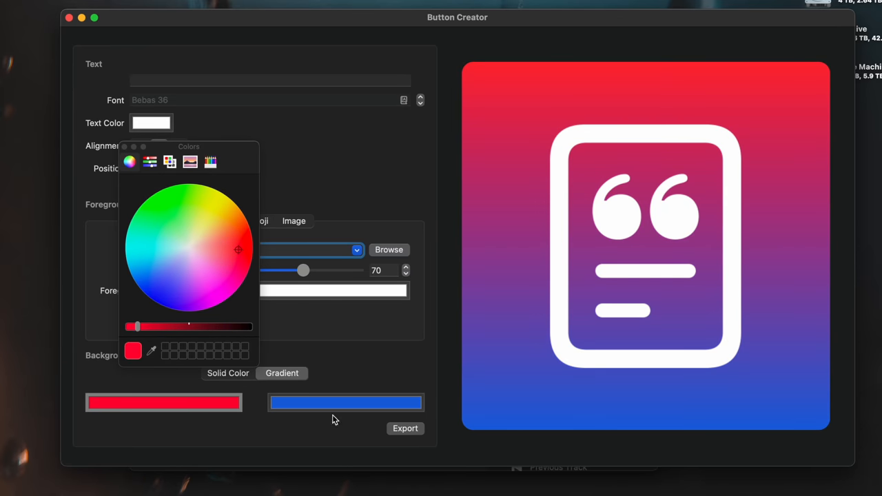
click(215, 265)
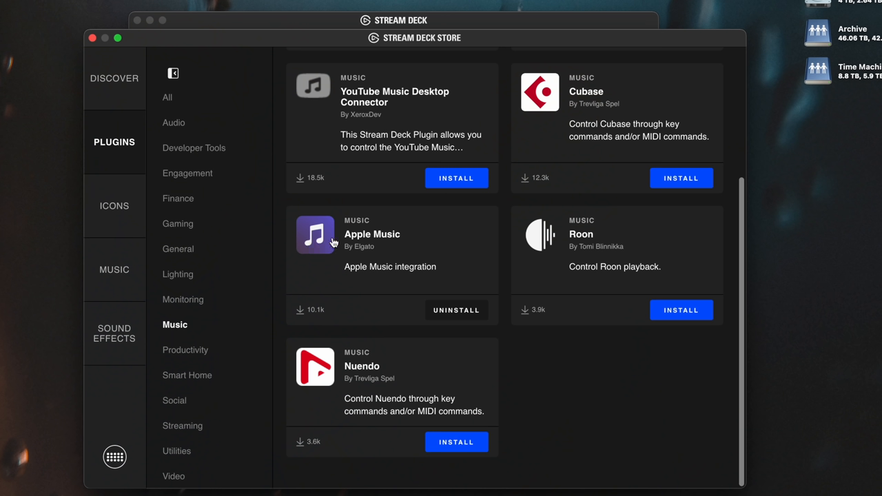
mouse_move(295, 225)
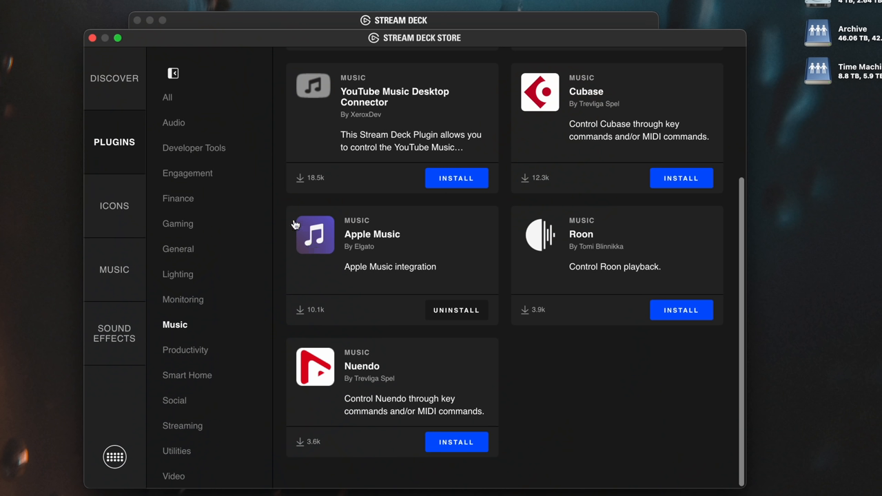
Show the Spotify plugin's detail page from the Music plugins category.
click(372, 234)
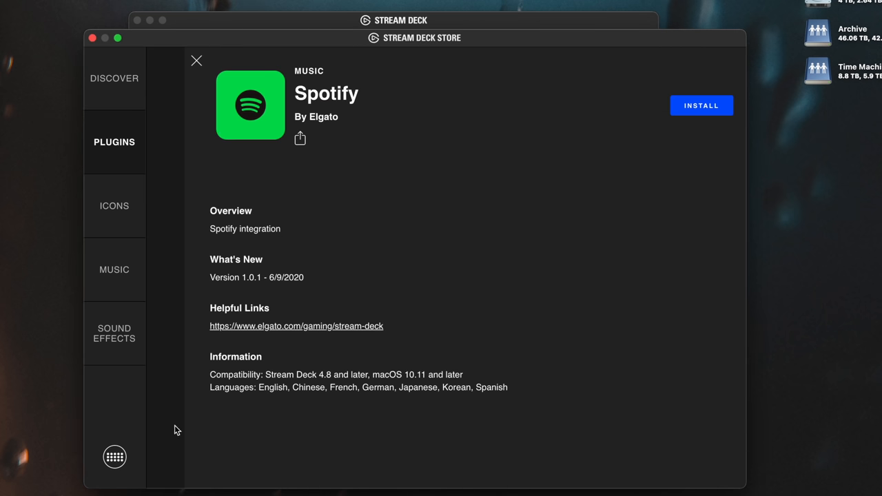
mouse_move(582, 400)
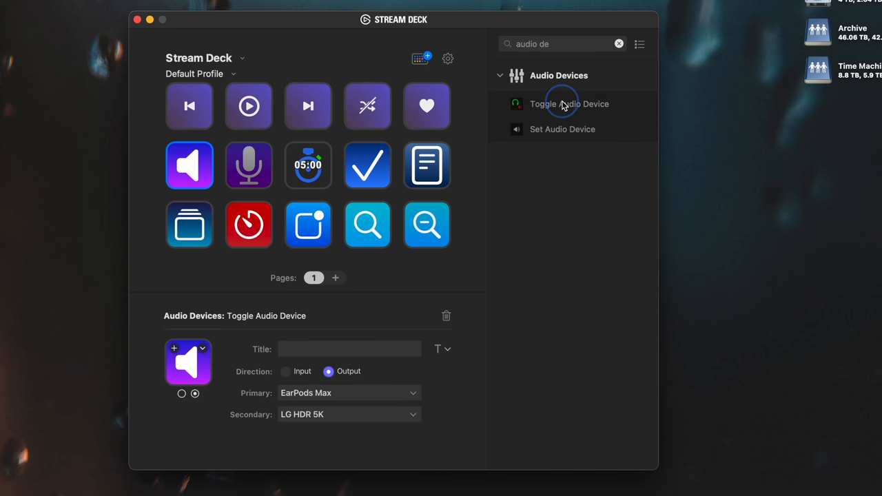
mouse_move(562, 131)
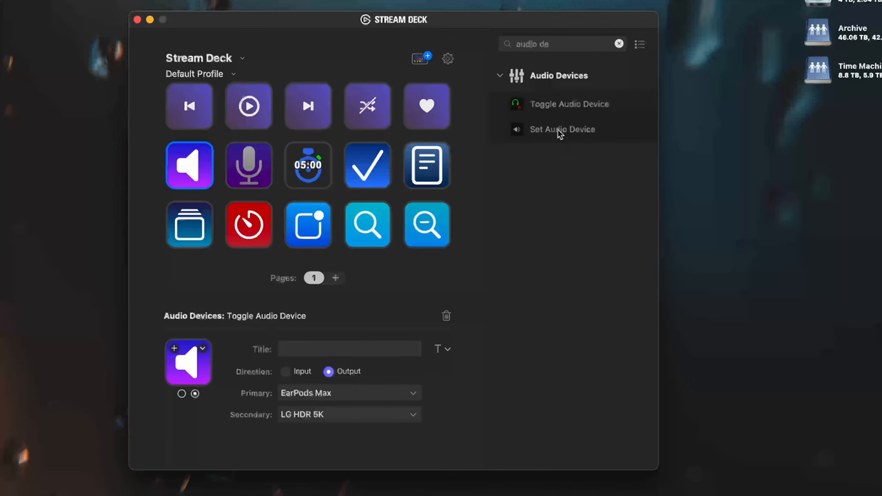
mouse_move(590, 324)
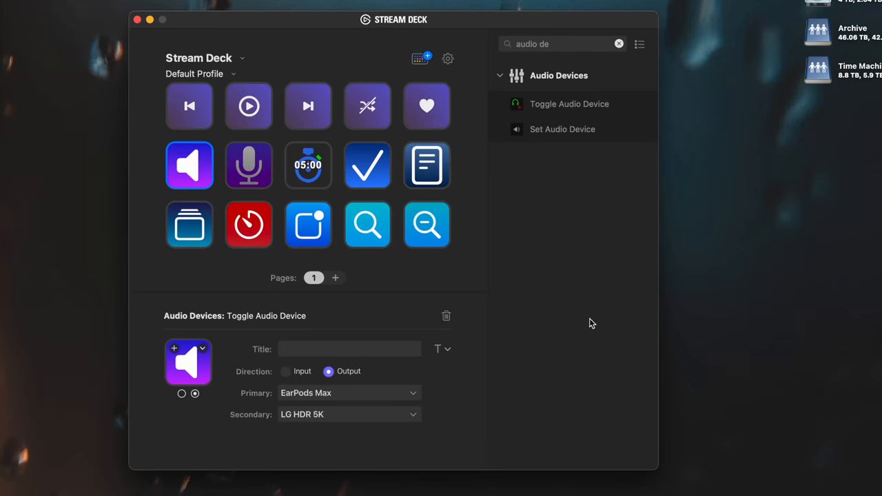
mouse_move(597, 308)
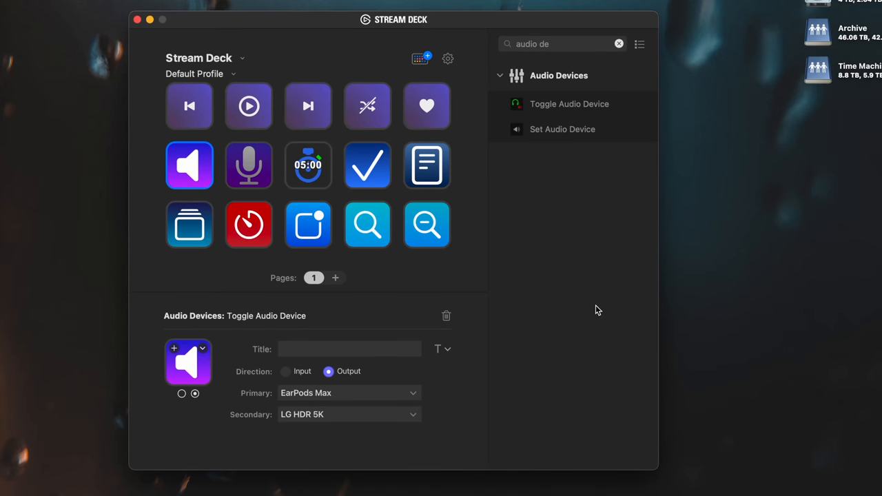
mouse_move(540, 320)
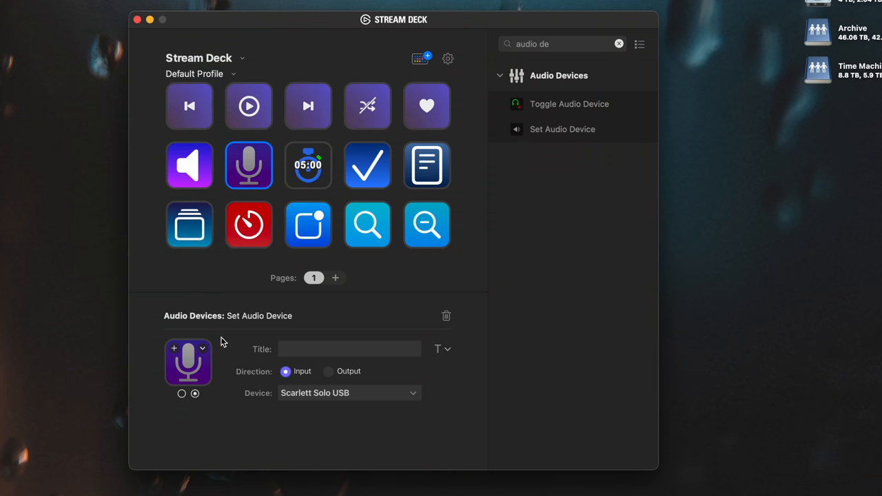
mouse_move(283, 403)
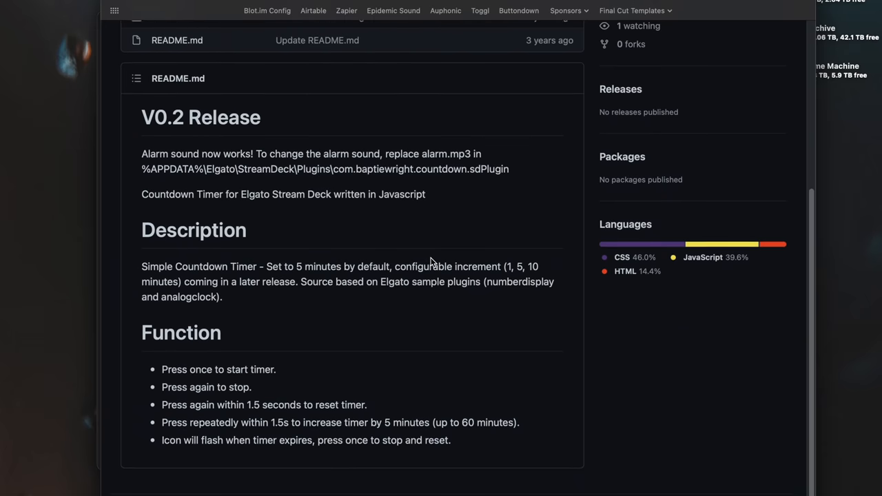
Show the streamdeck-countdown repository's clone and Download ZIP options via the Code button.
scroll(up, 3)
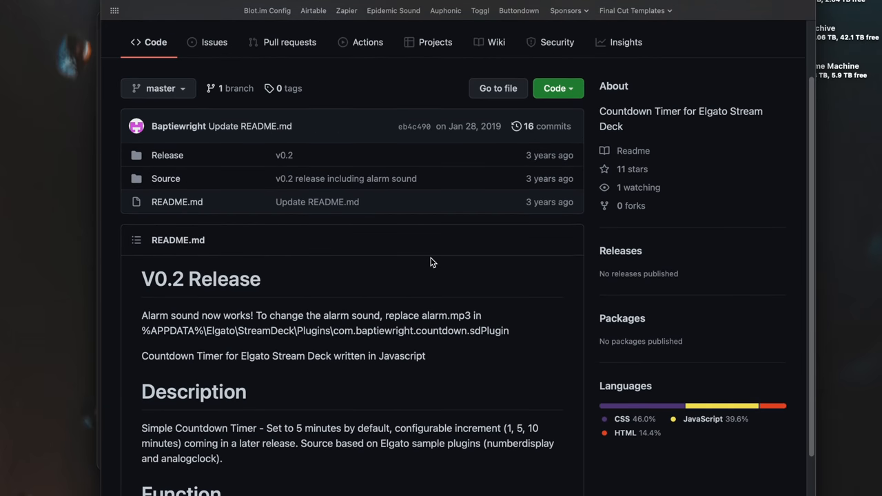
scroll(up, 3)
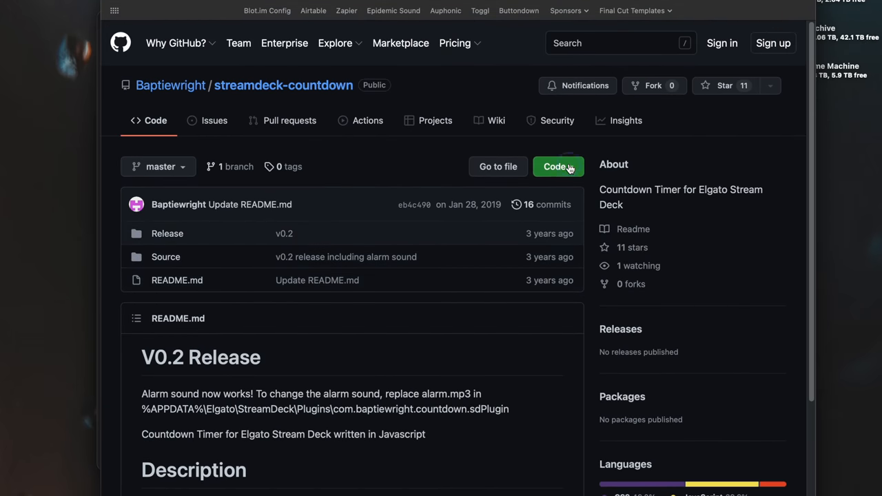
click(558, 165)
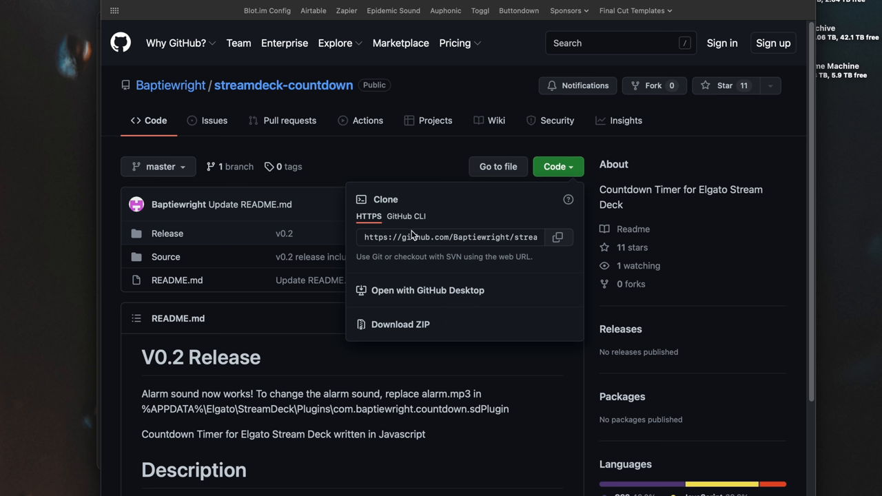
mouse_move(414, 335)
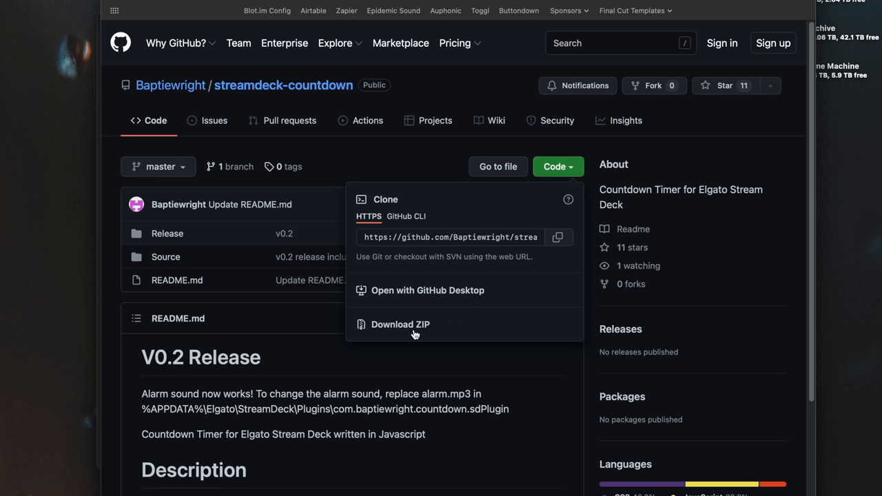